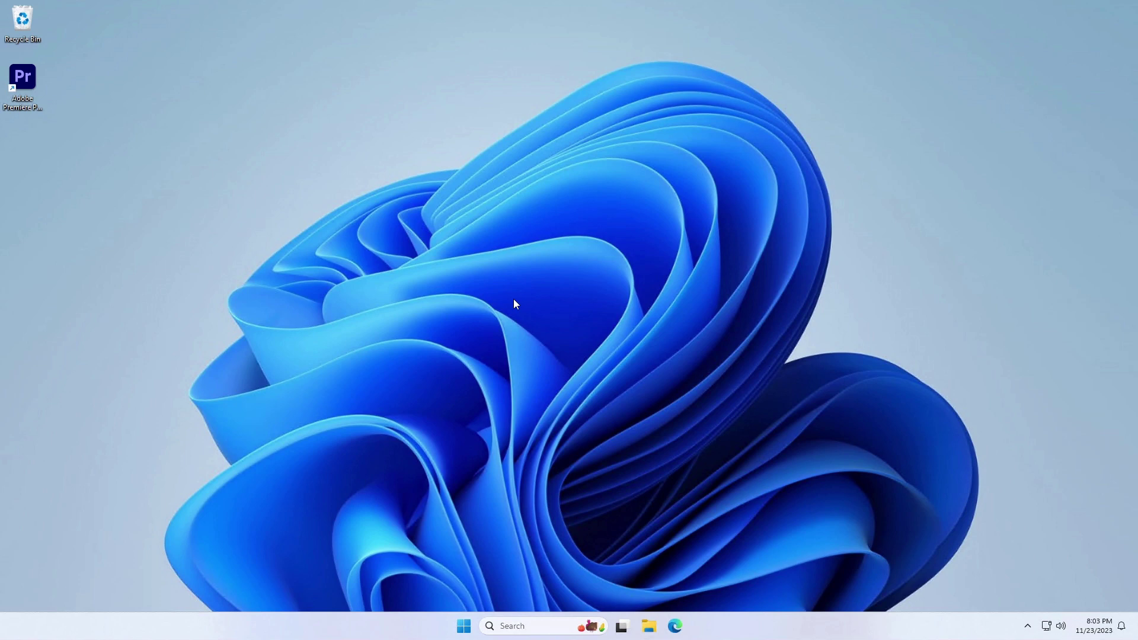
mouse_move(36, 75)
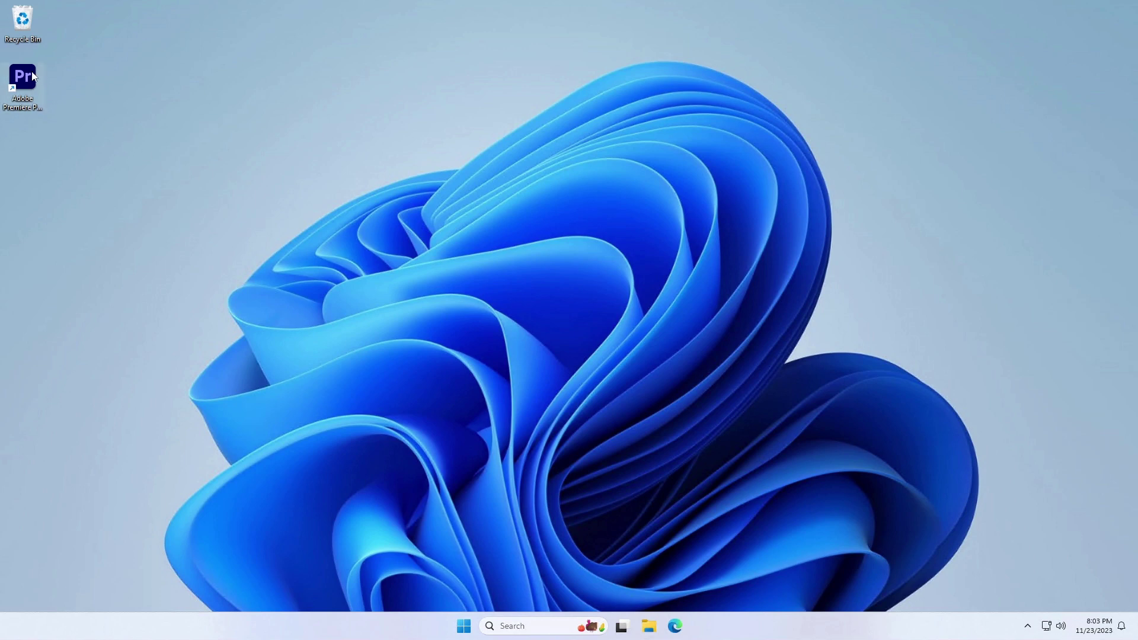
Launch Premiere Pro and create a new Untitled project, replacing the existing one
double_click(22, 76)
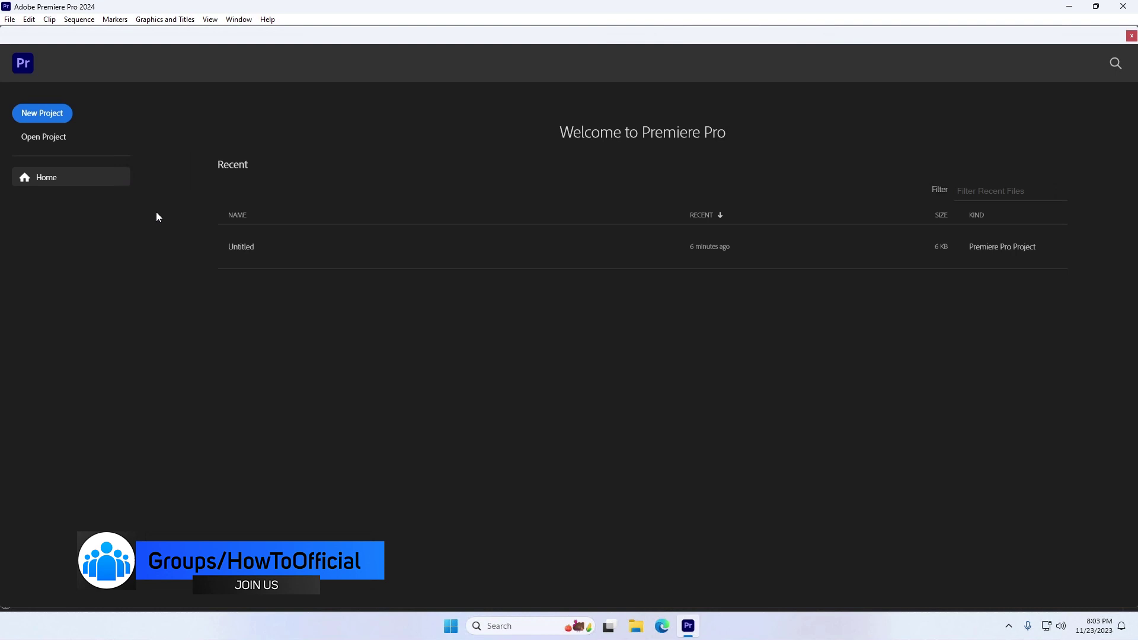
mouse_move(122, 196)
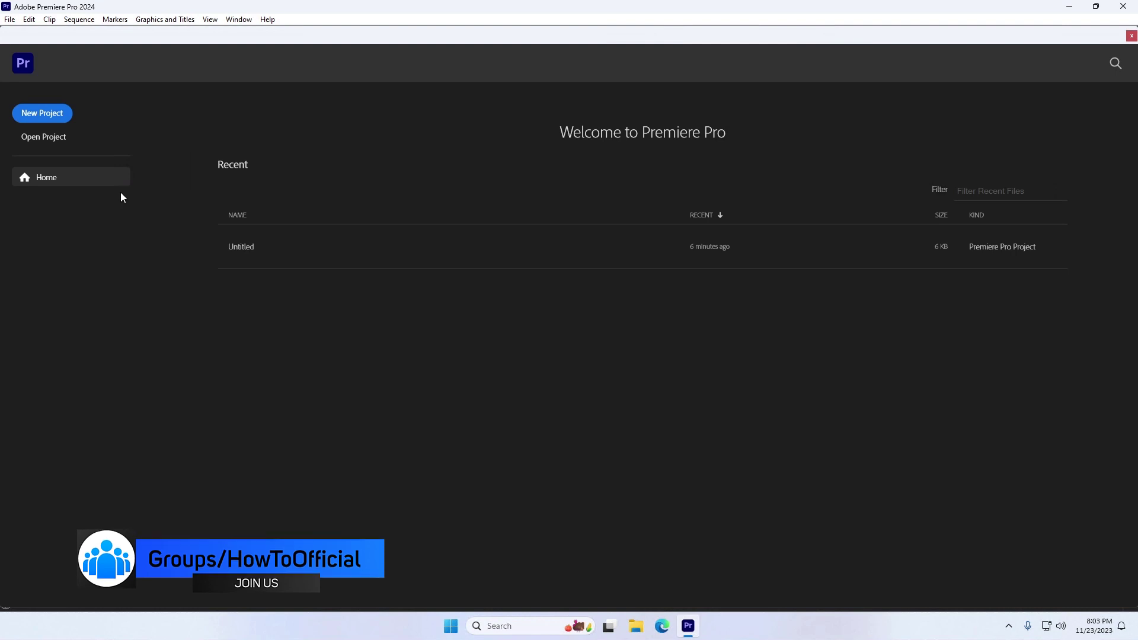
click(41, 113)
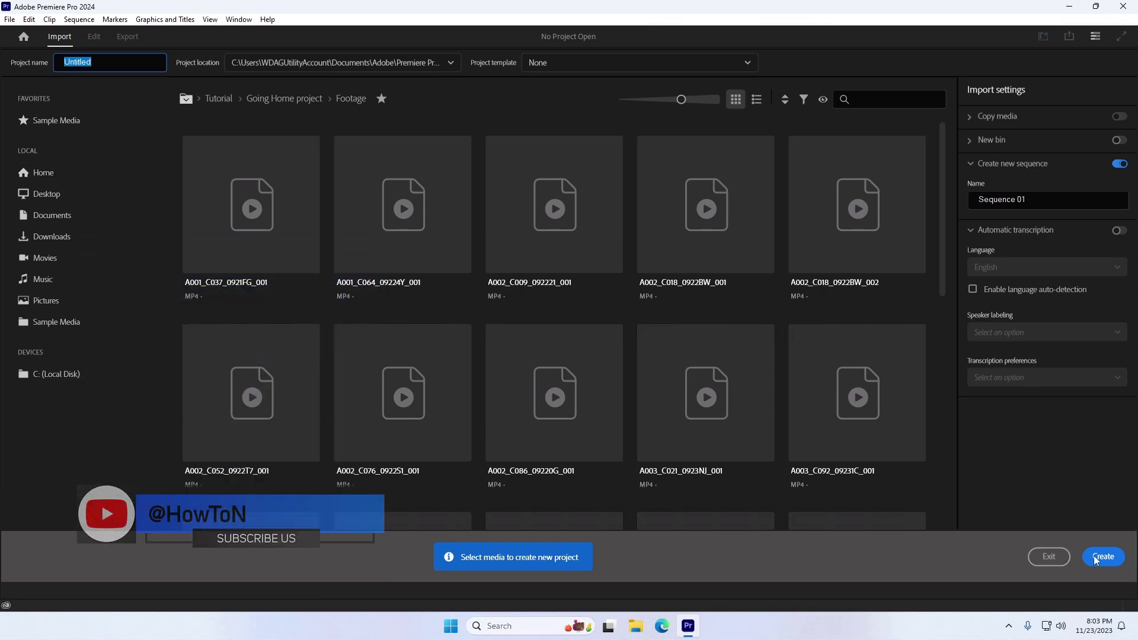
click(1103, 556)
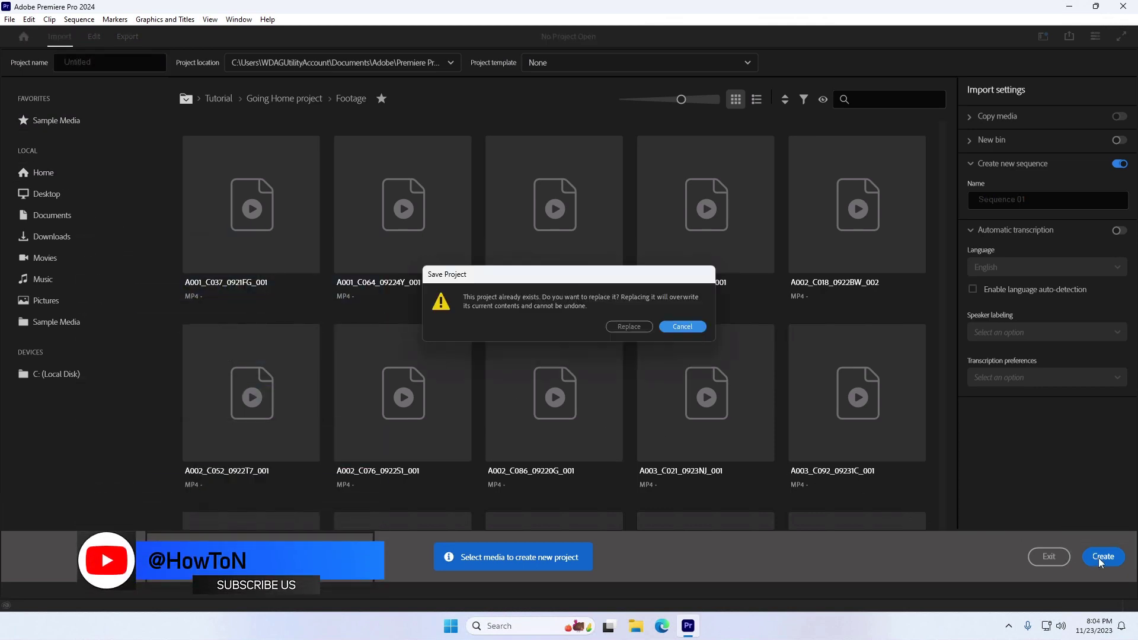
click(628, 326)
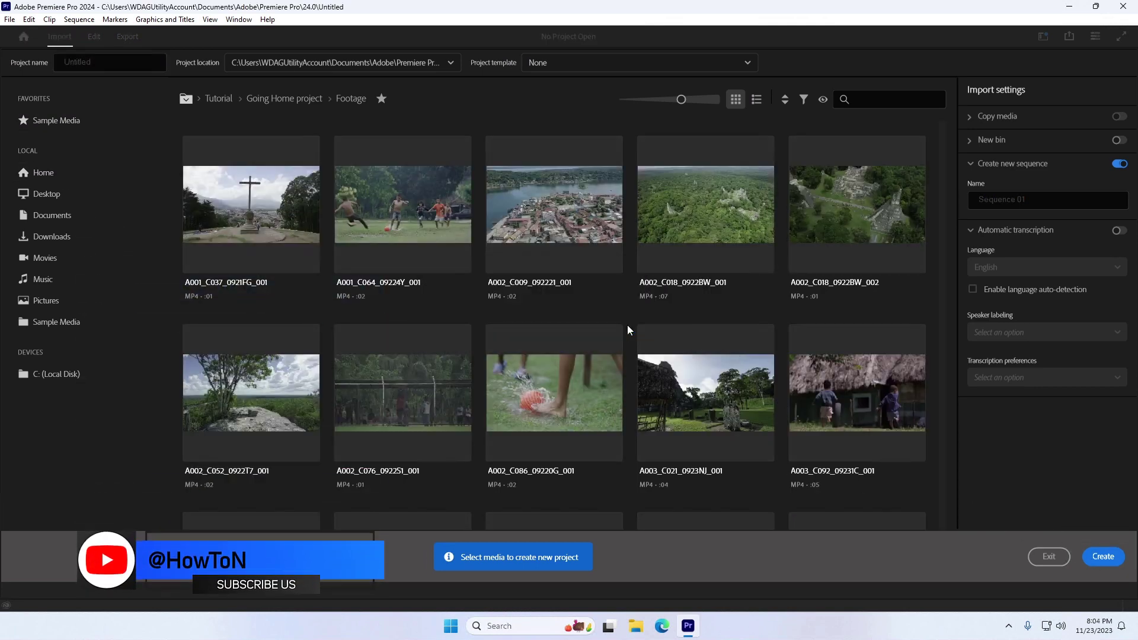
click(1102, 556)
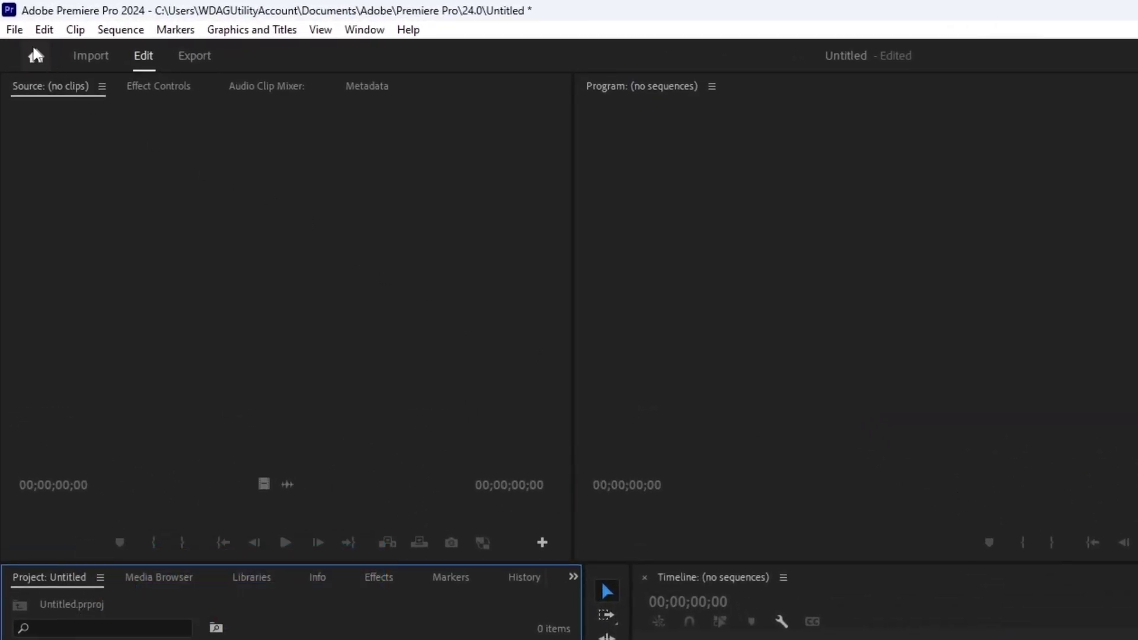
click(16, 29)
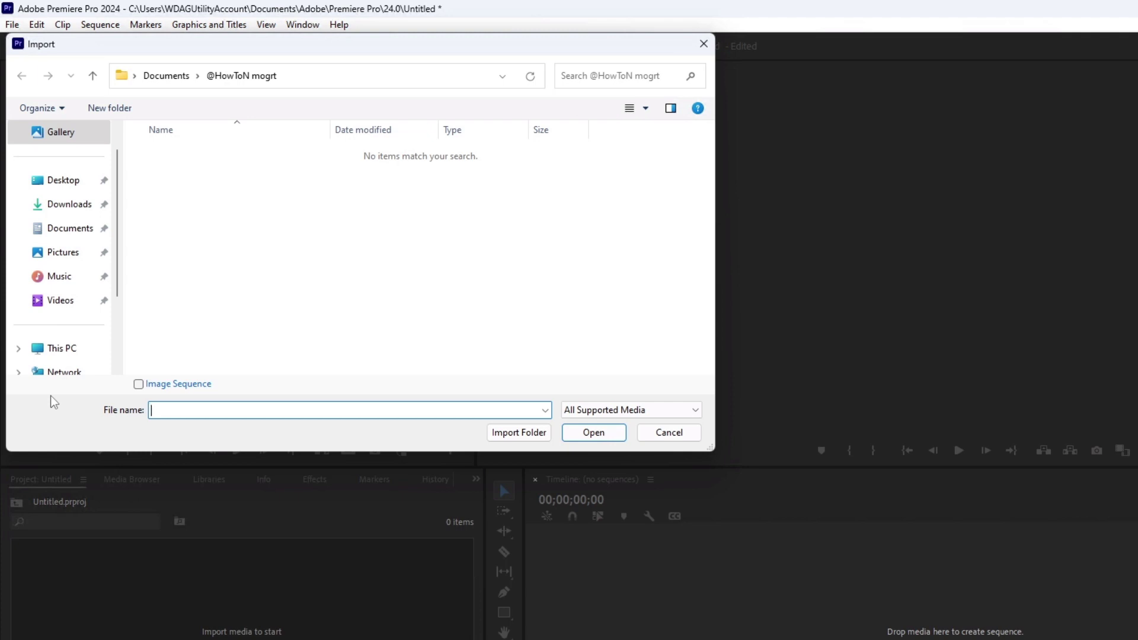
mouse_move(63, 240)
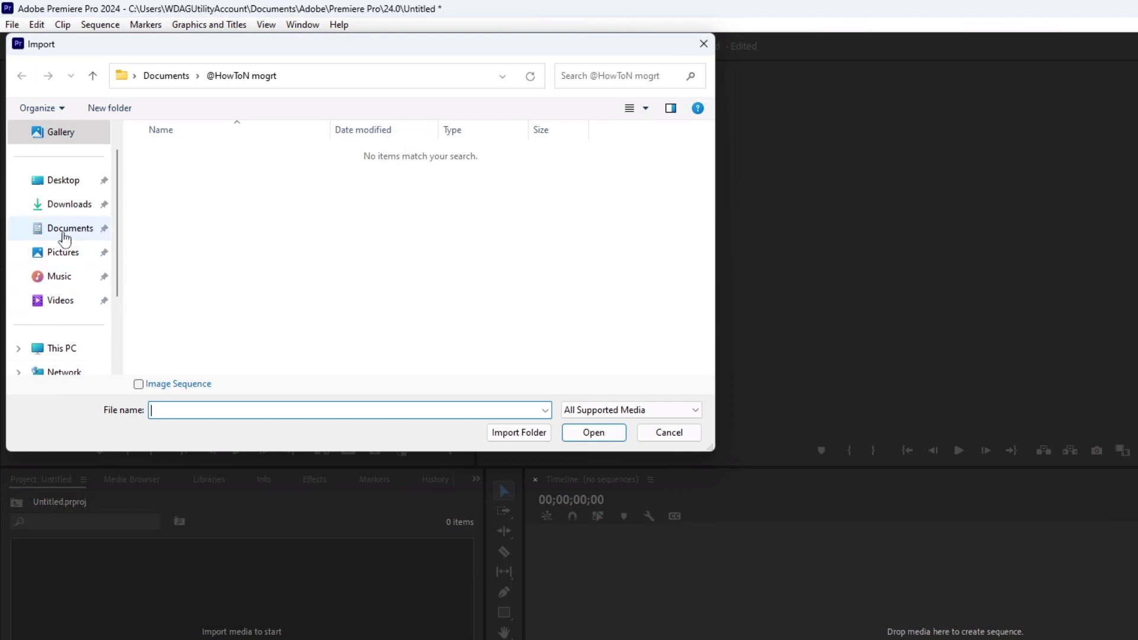
click(69, 228)
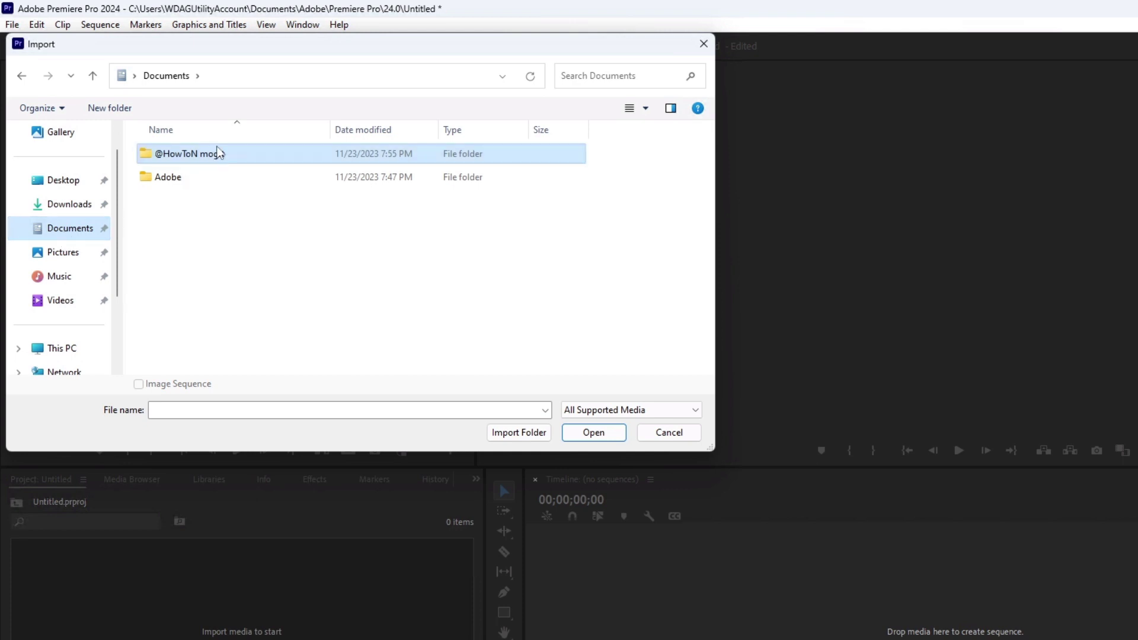
double_click(184, 153)
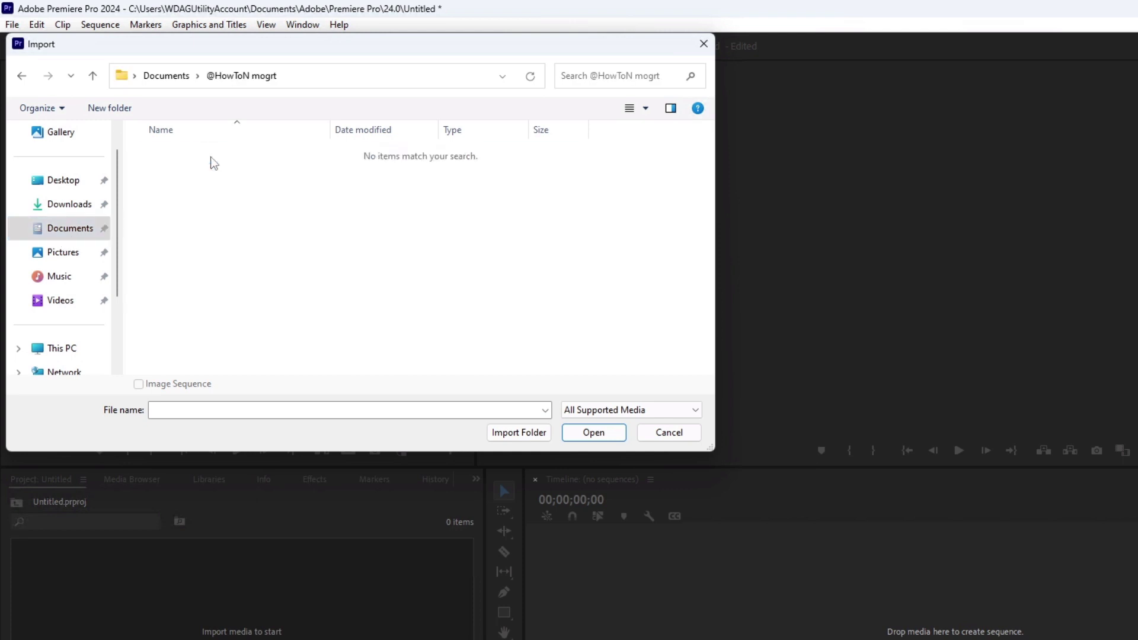
mouse_move(262, 198)
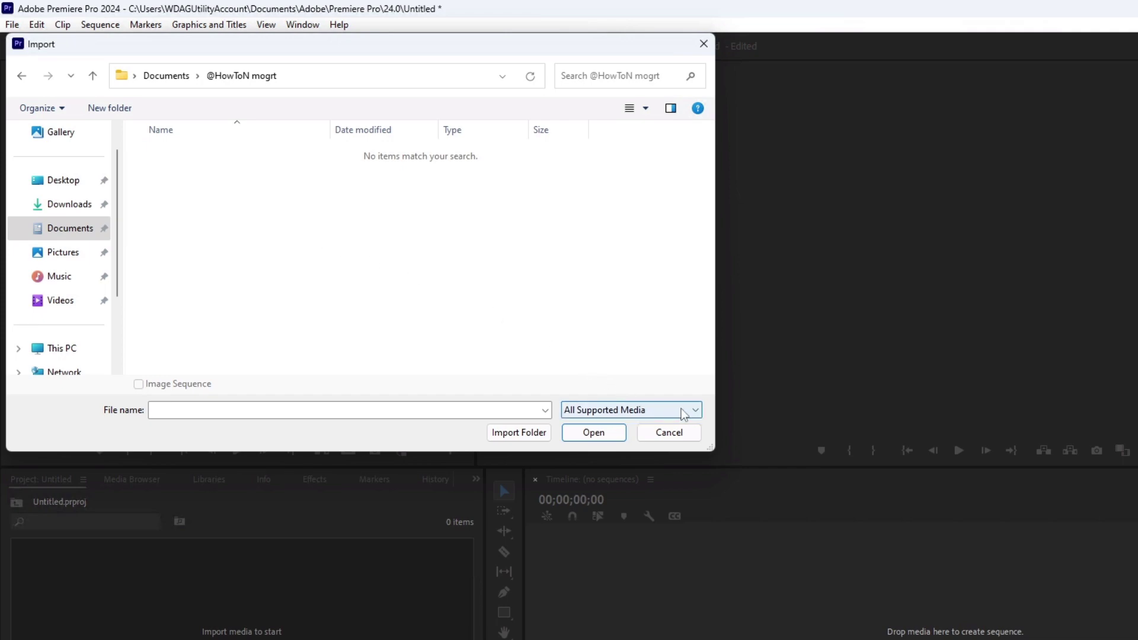
click(695, 410)
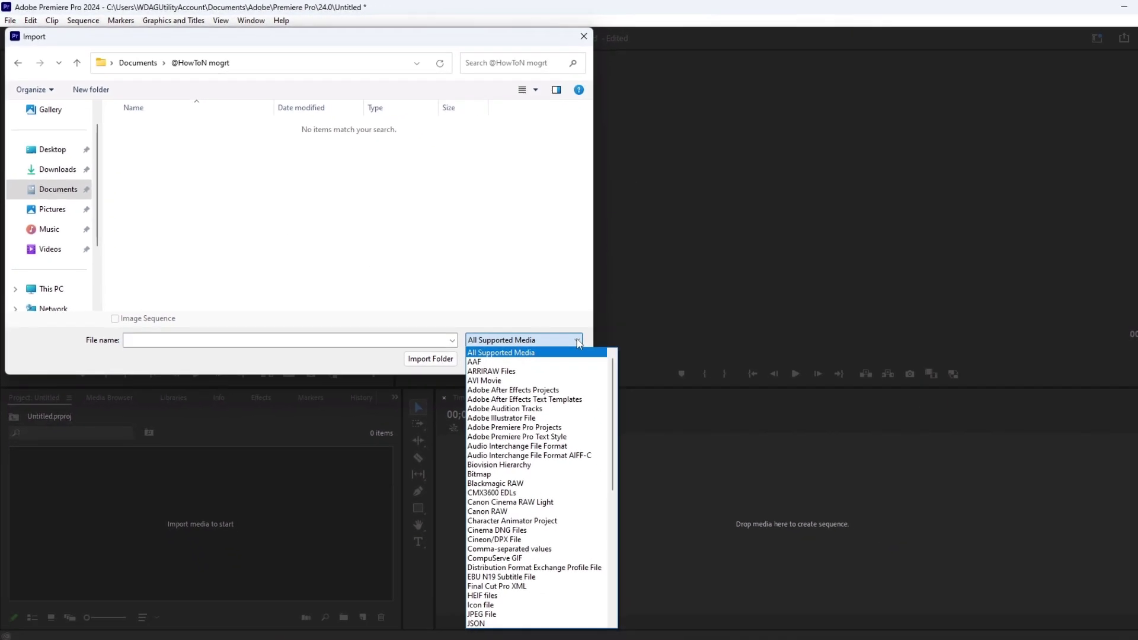
scroll(down, 3)
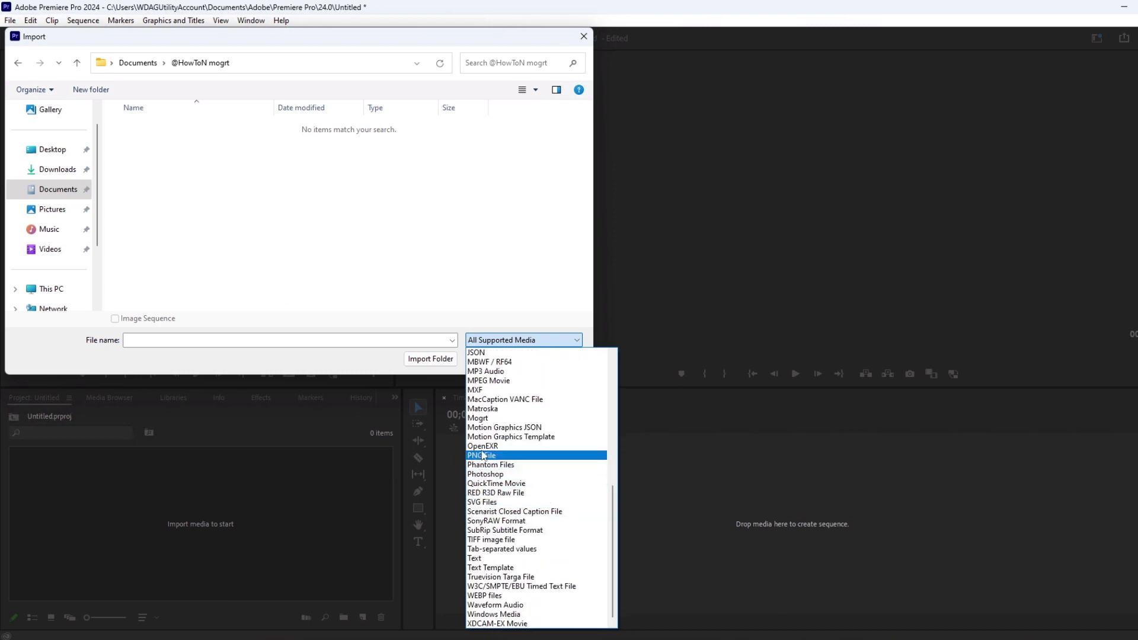
click(478, 418)
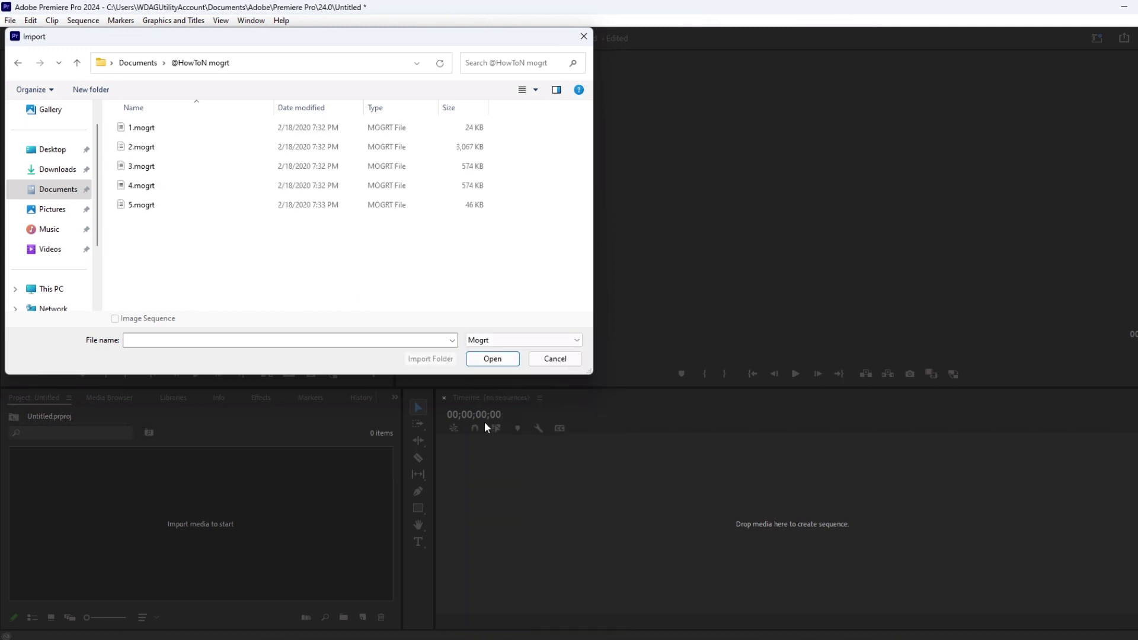
mouse_move(431, 273)
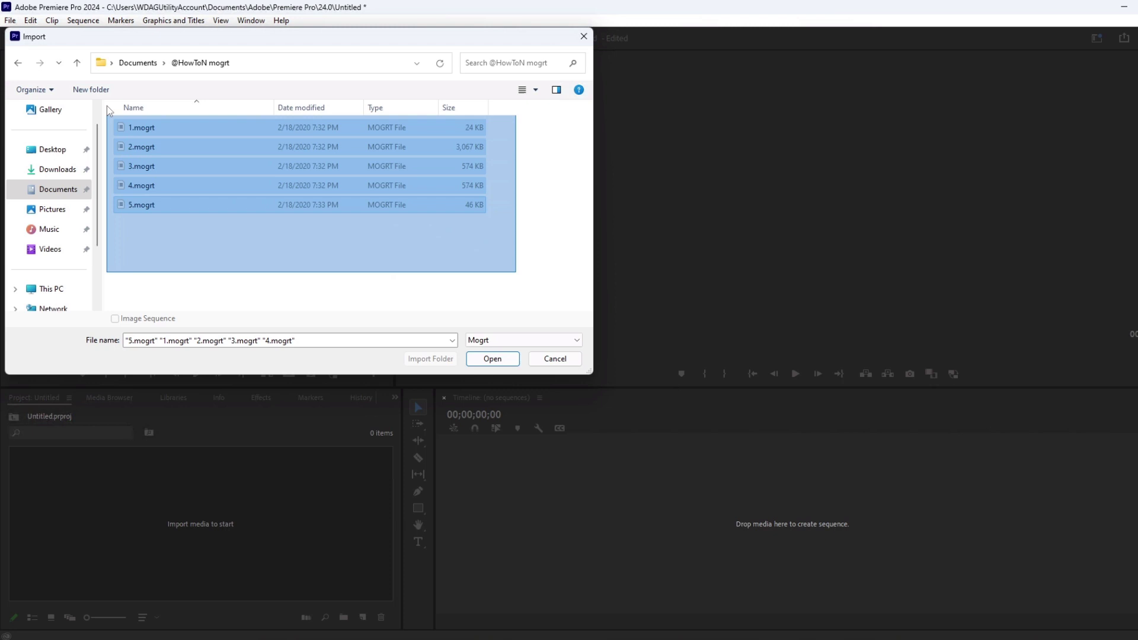
click(262, 265)
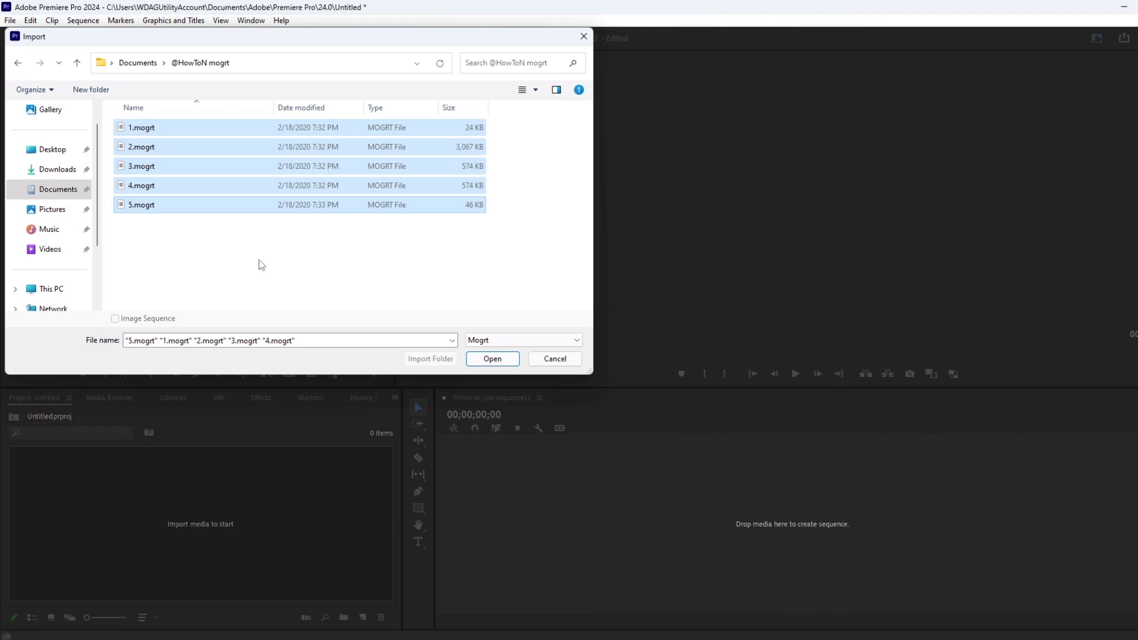
mouse_move(371, 330)
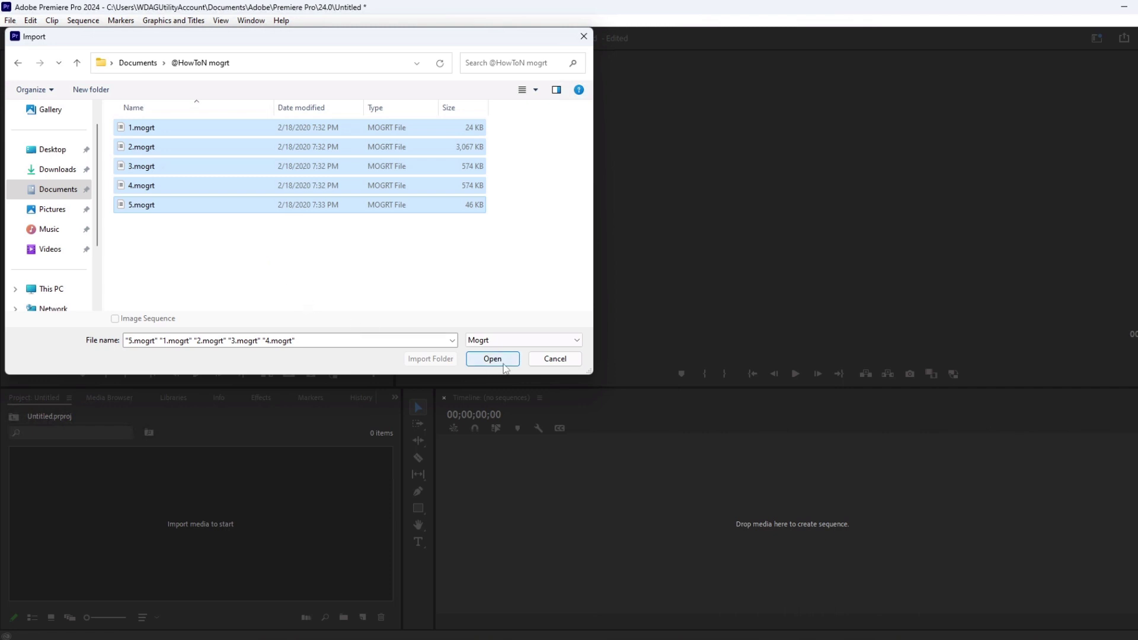
Import the five selected .mogrt files, overwriting the already existing templates
click(492, 358)
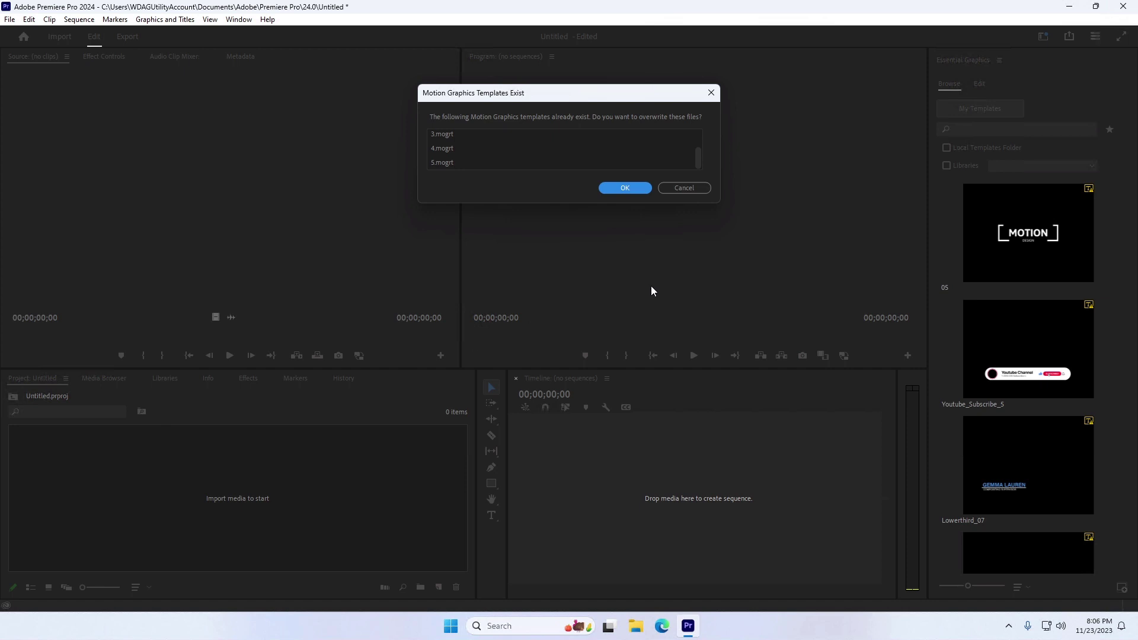
click(624, 188)
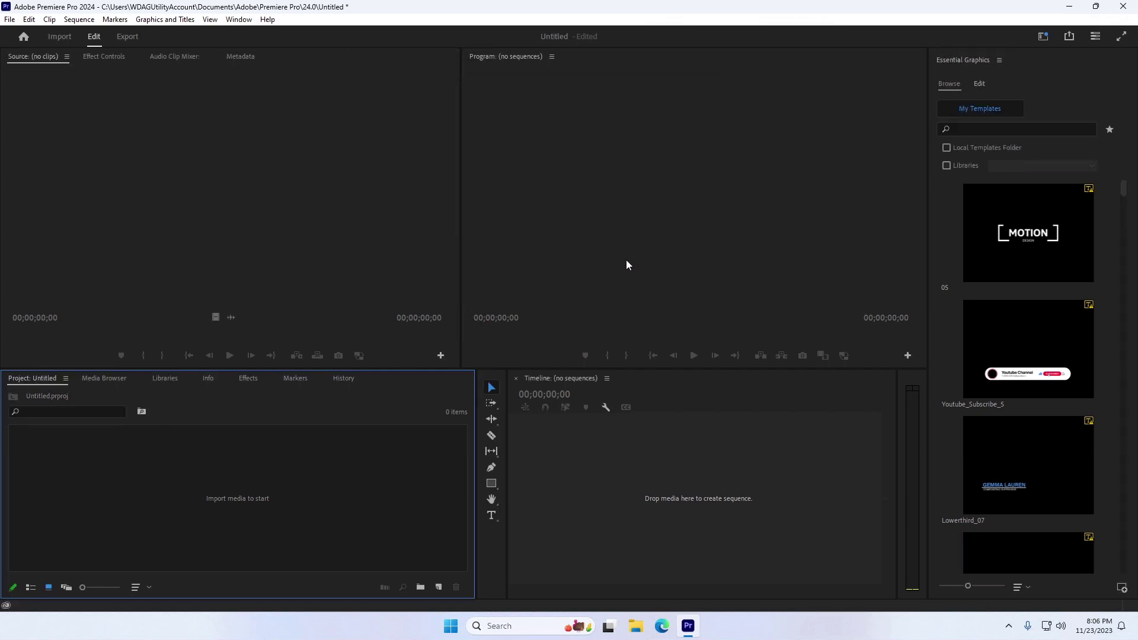
mouse_move(154, 496)
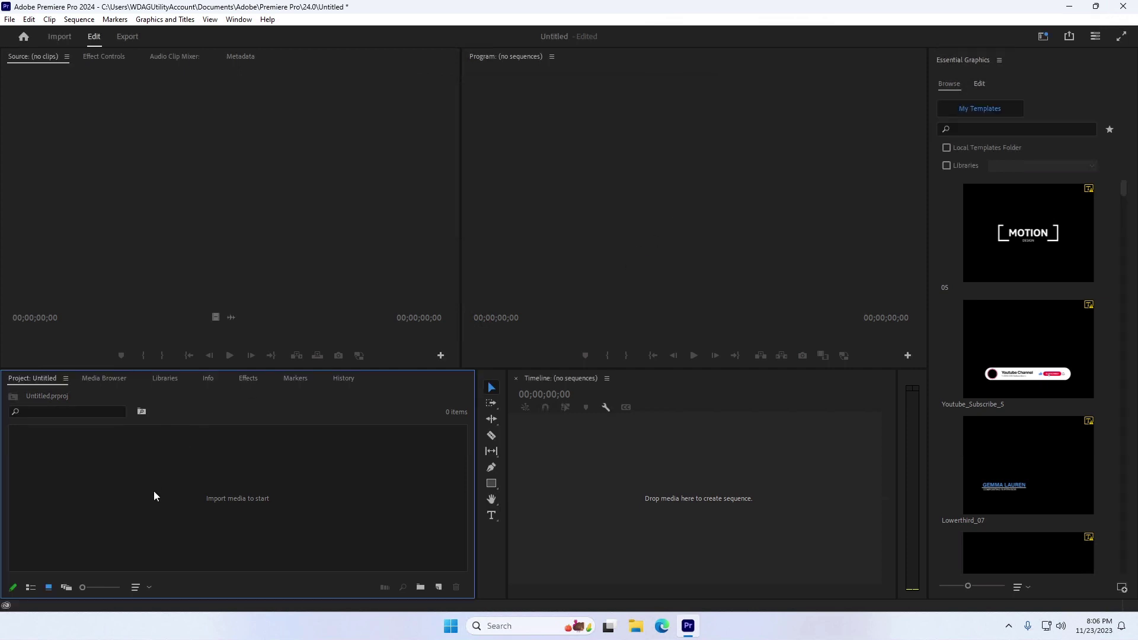
Create Sequence 01 with the DSLR 1080p30 preset and pick the Youtube_Subscribe_5 template
right_click(155, 496)
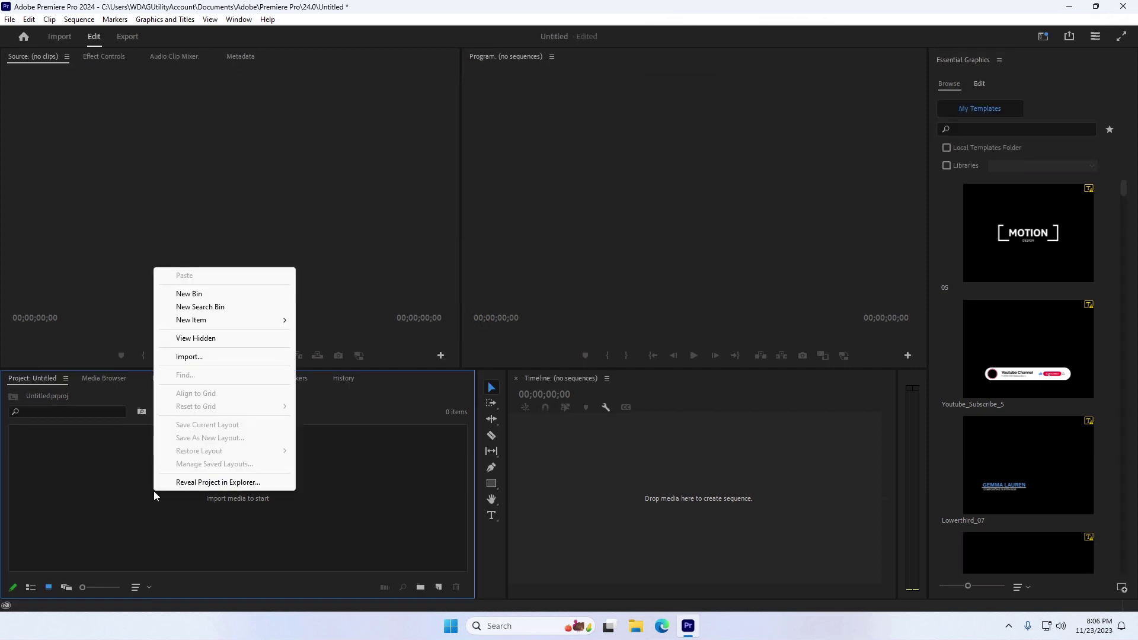
mouse_move(207, 298)
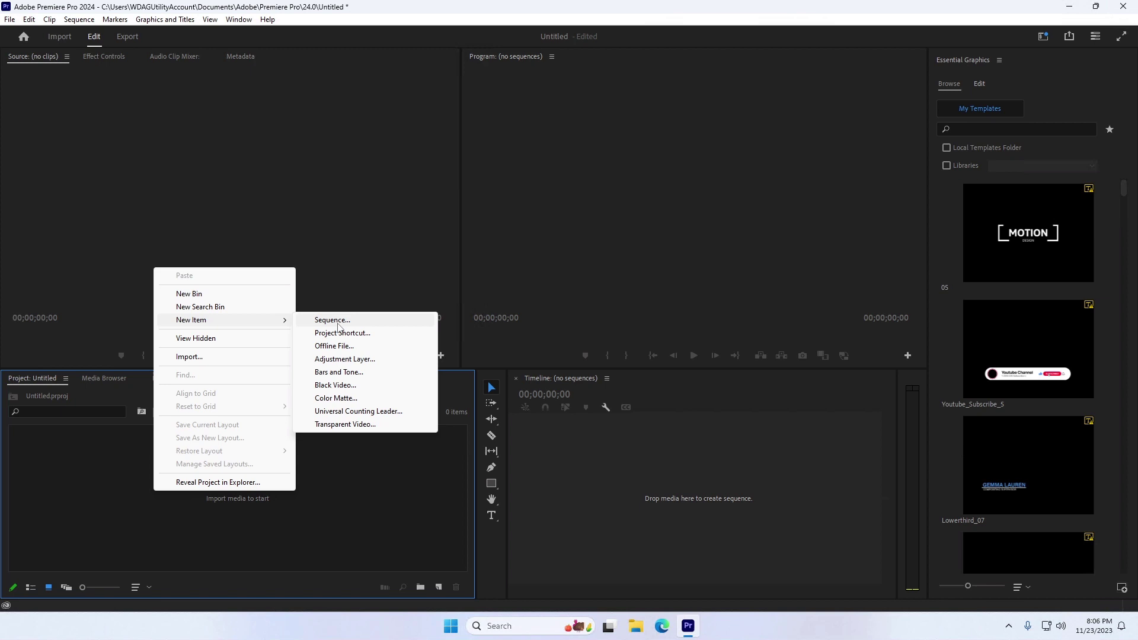
click(332, 319)
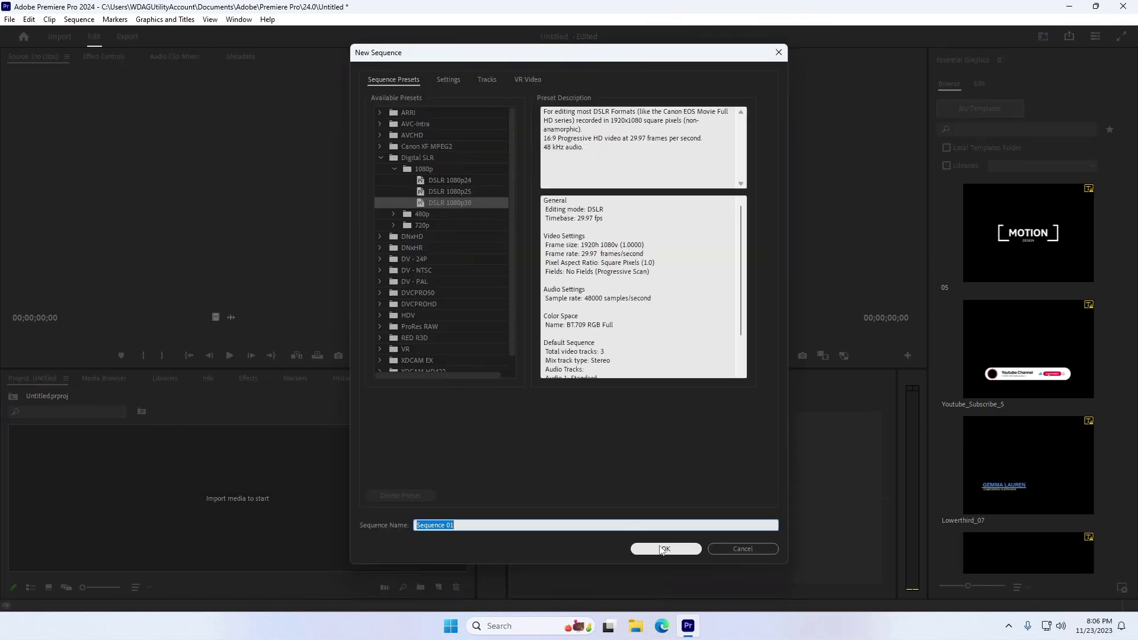
click(666, 549)
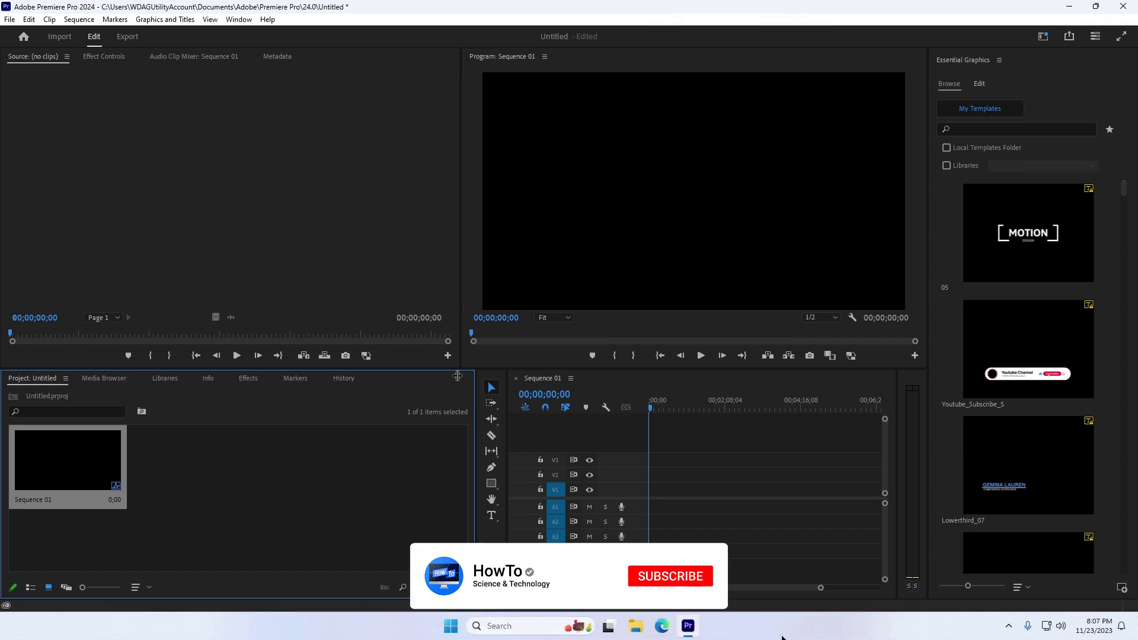
click(670, 576)
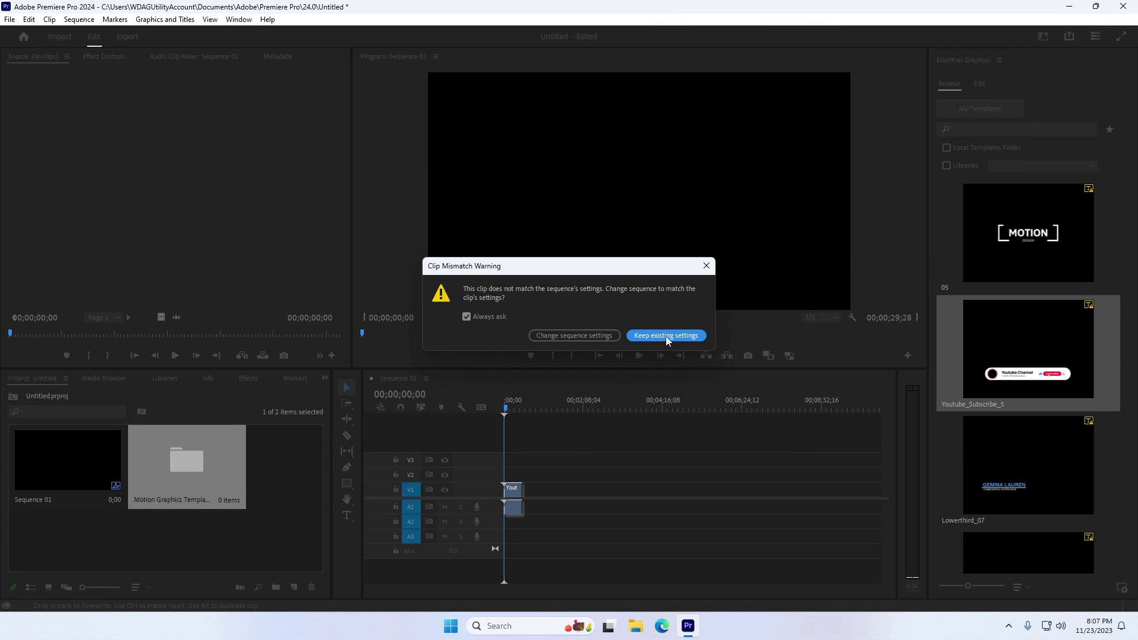
Keep existing sequence settings, preview the subscribe clip, then add the MOTION Design title after it
click(665, 335)
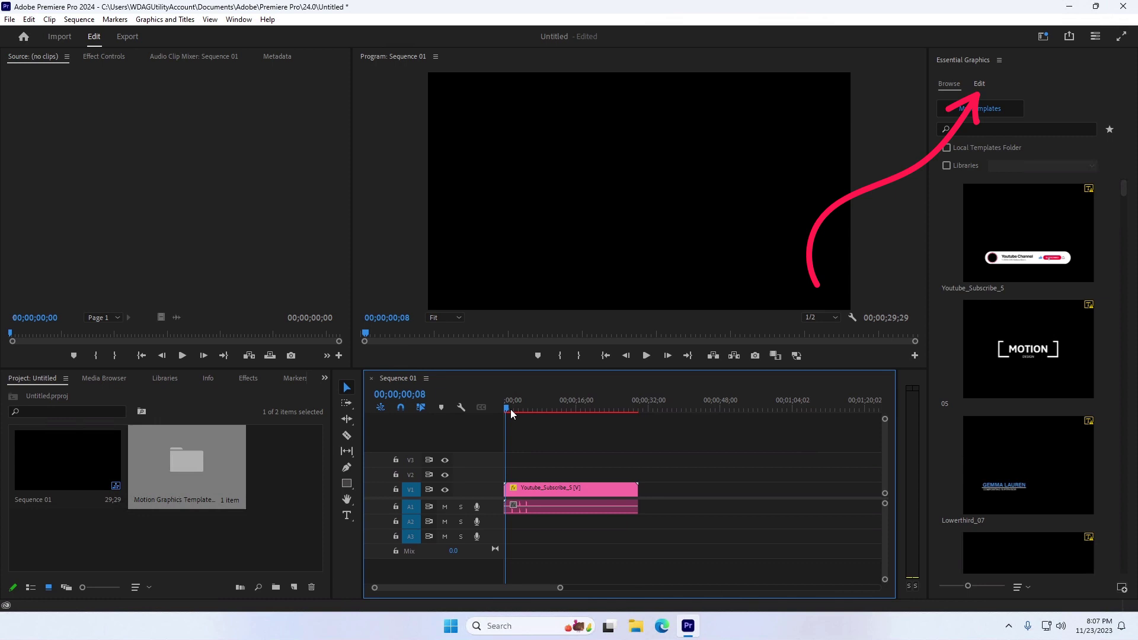
click(557, 408)
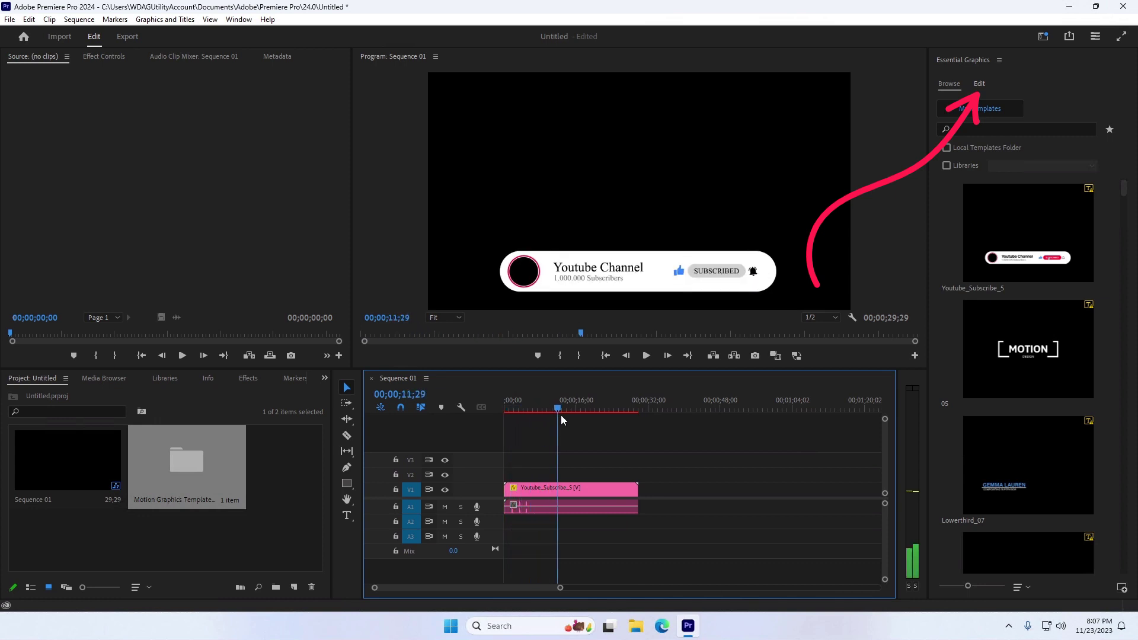
click(612, 408)
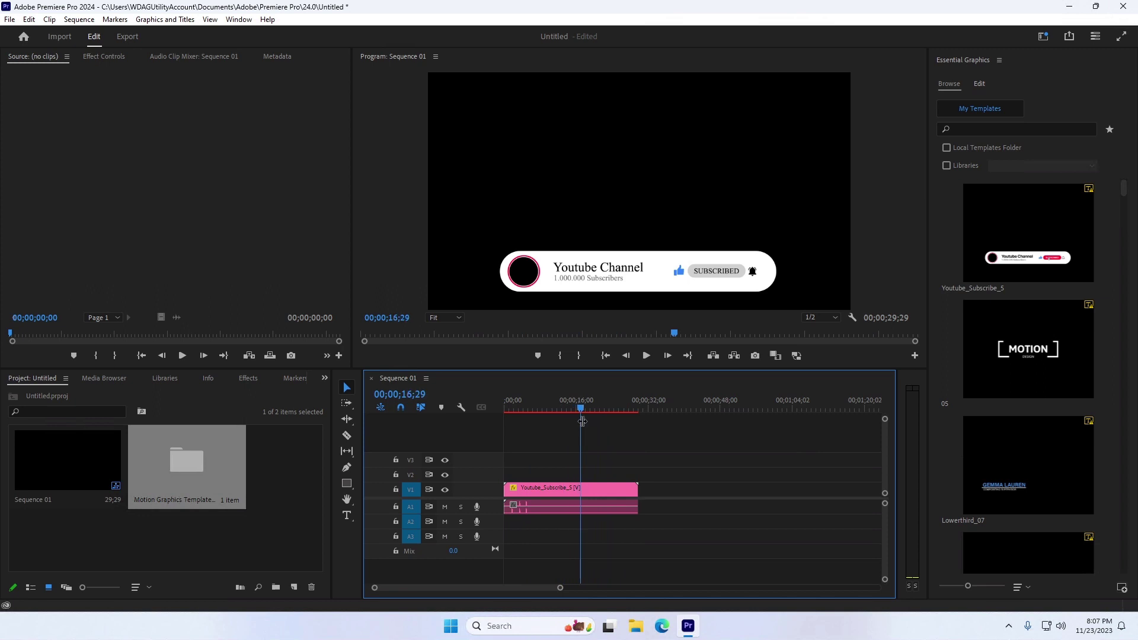
drag(1027, 348, 642, 488)
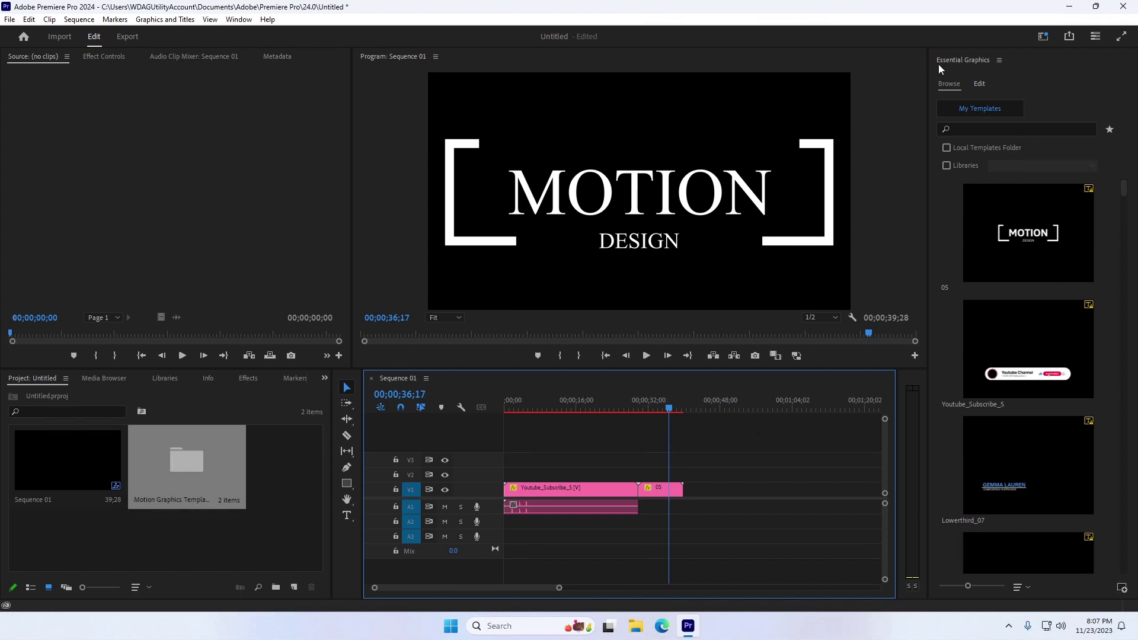
mouse_move(1006, 69)
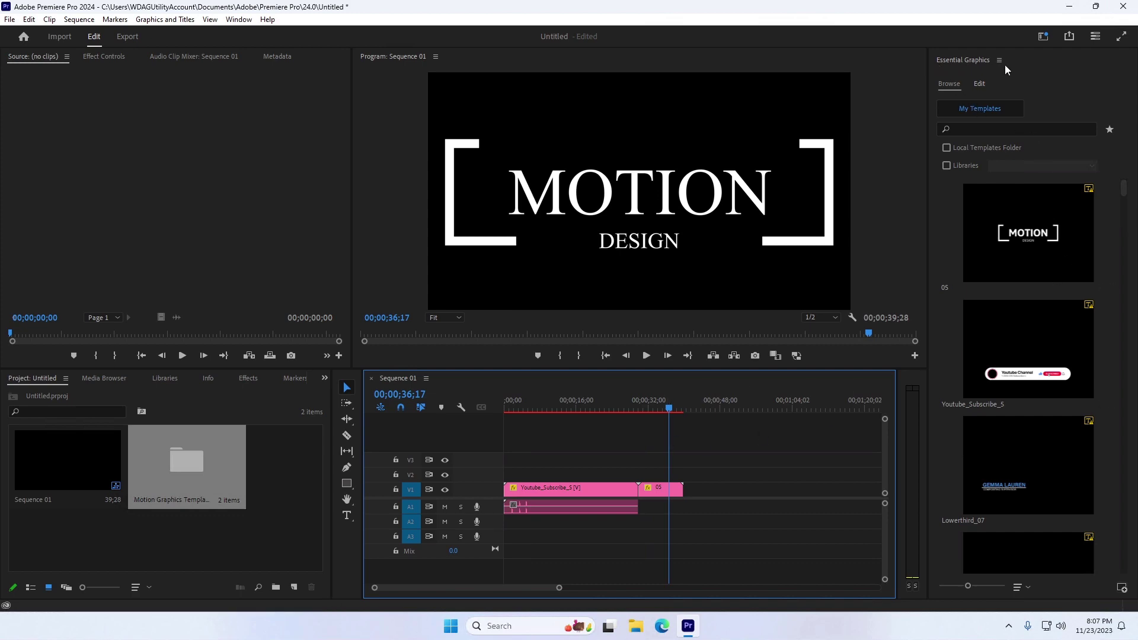
click(241, 19)
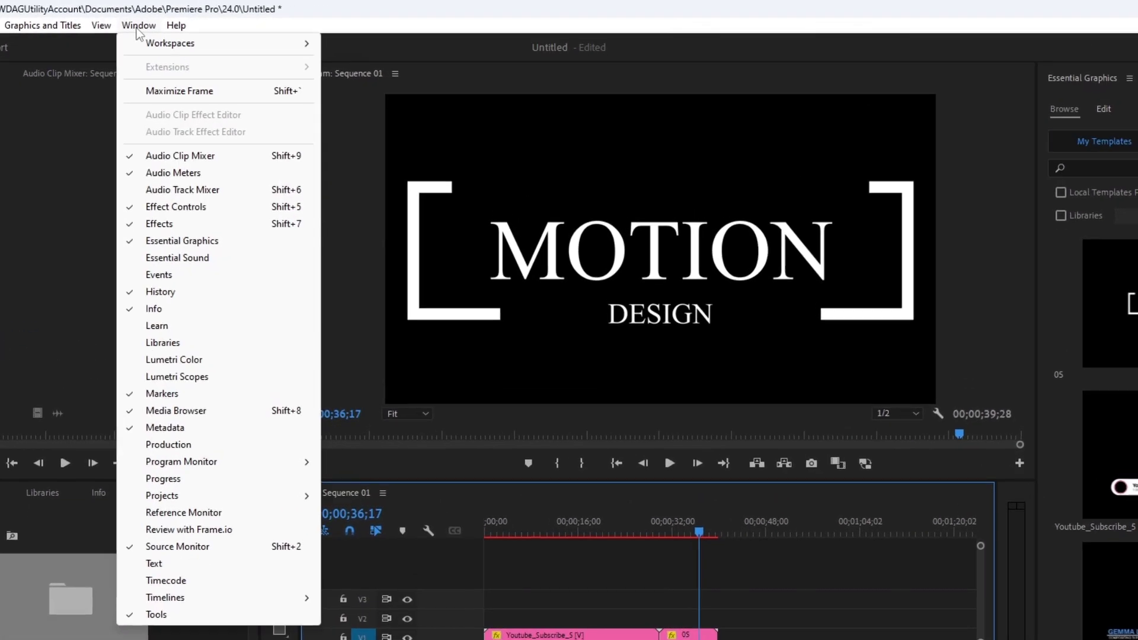
mouse_move(159, 224)
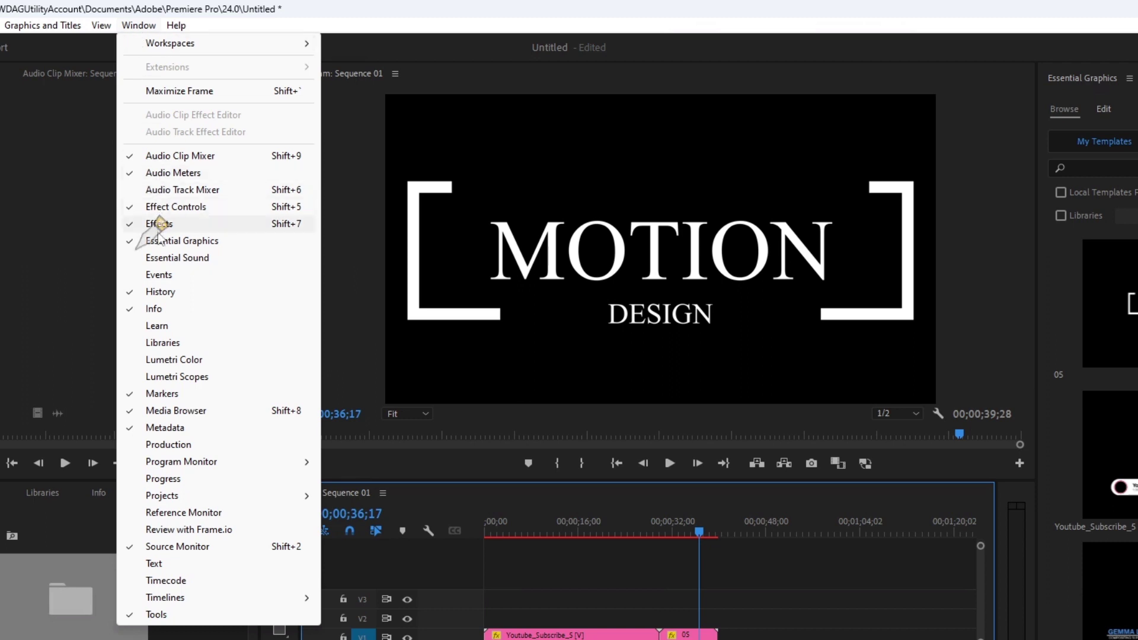
mouse_move(220, 251)
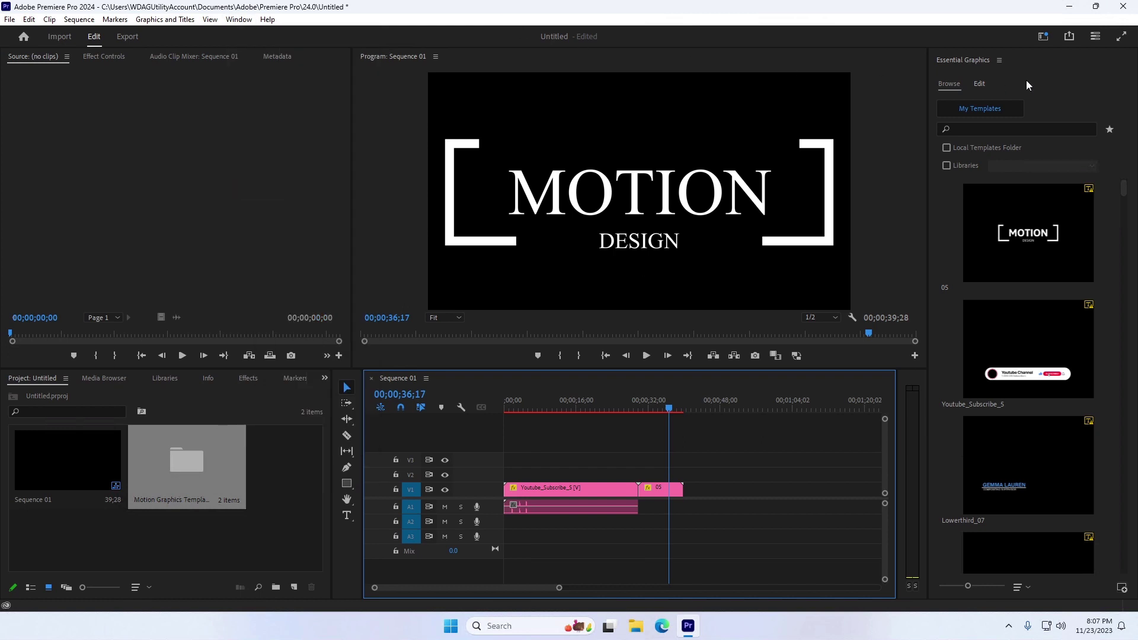
click(998, 60)
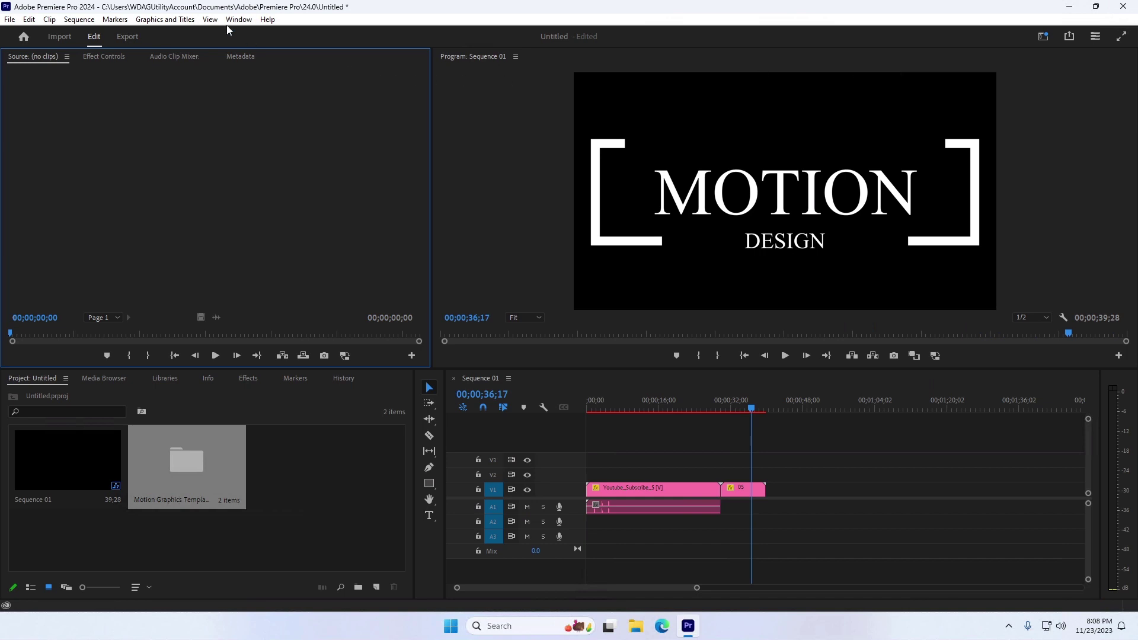
click(239, 19)
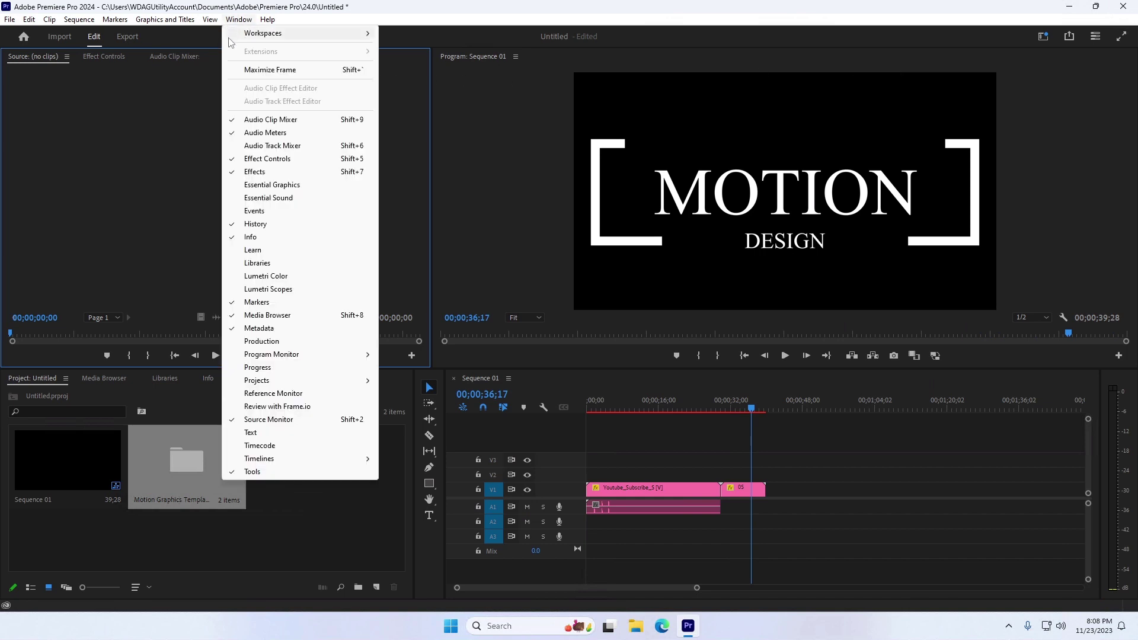
mouse_move(276, 186)
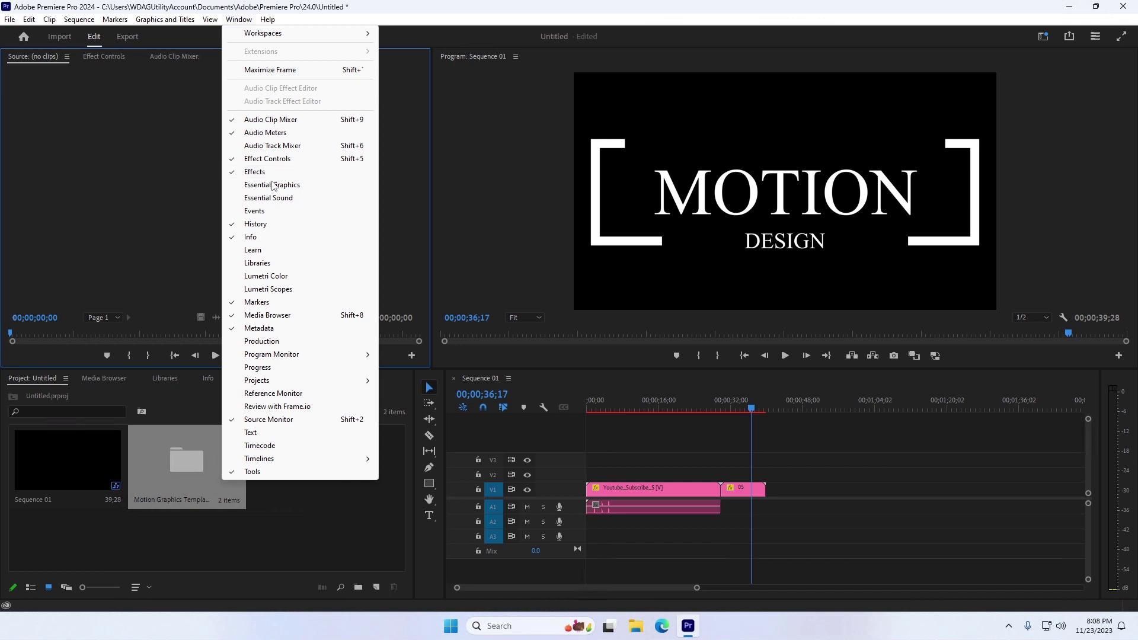
click(271, 184)
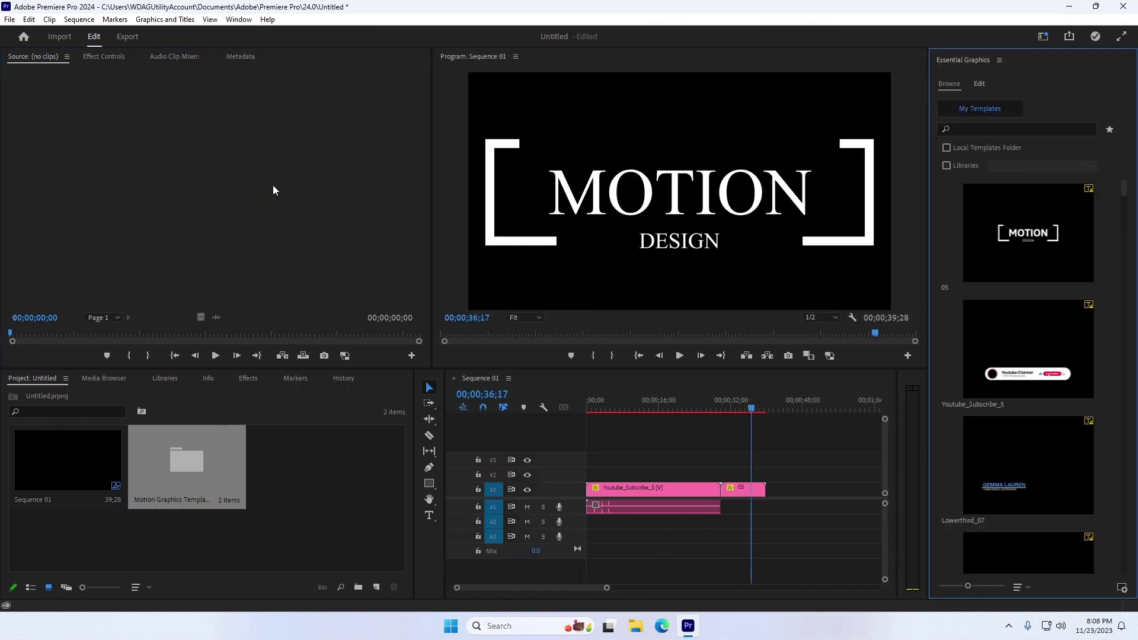
mouse_move(648, 321)
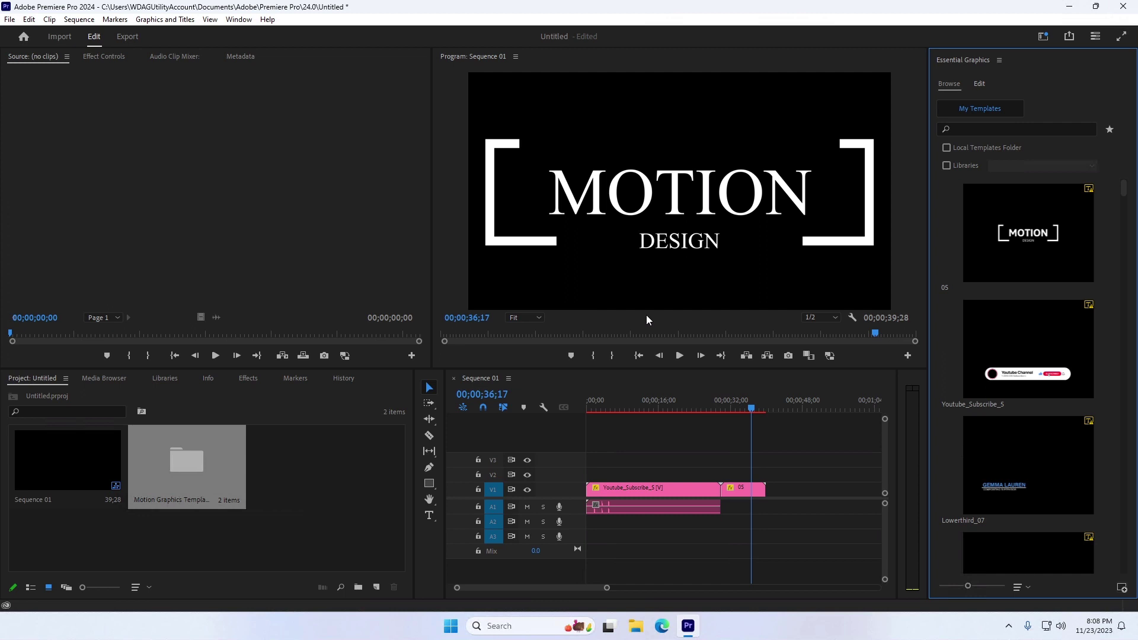
mouse_move(697, 276)
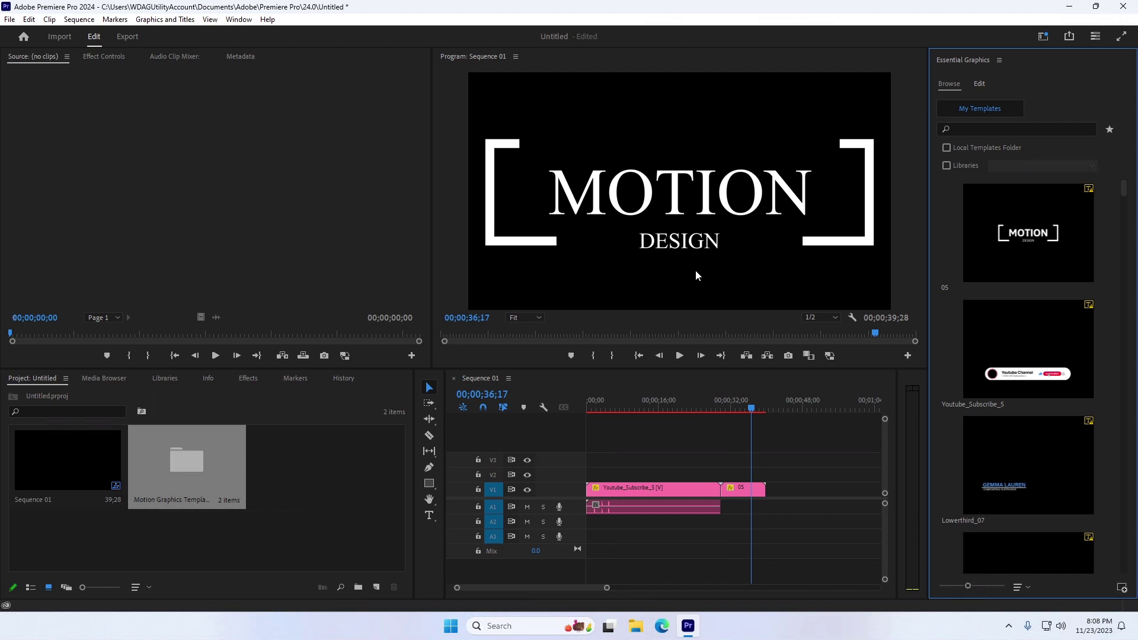